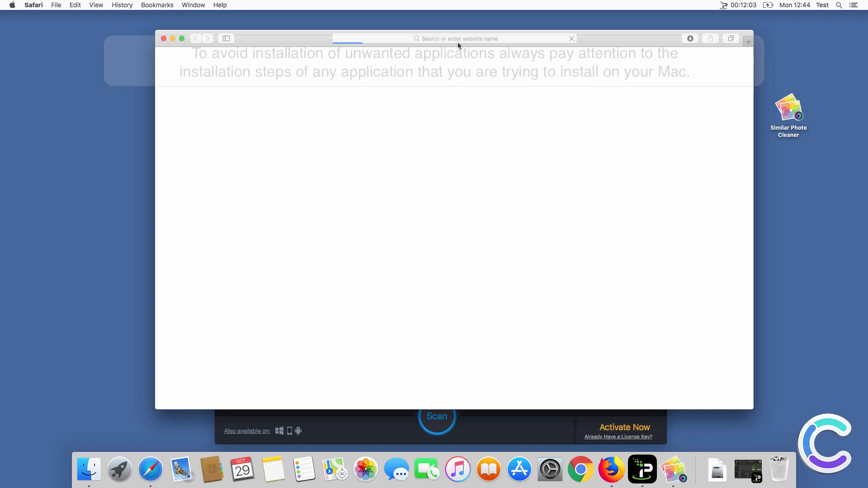
- Download combocleaner.dmg from combocleaner.com and reveal it in the Downloads folder
type("w")
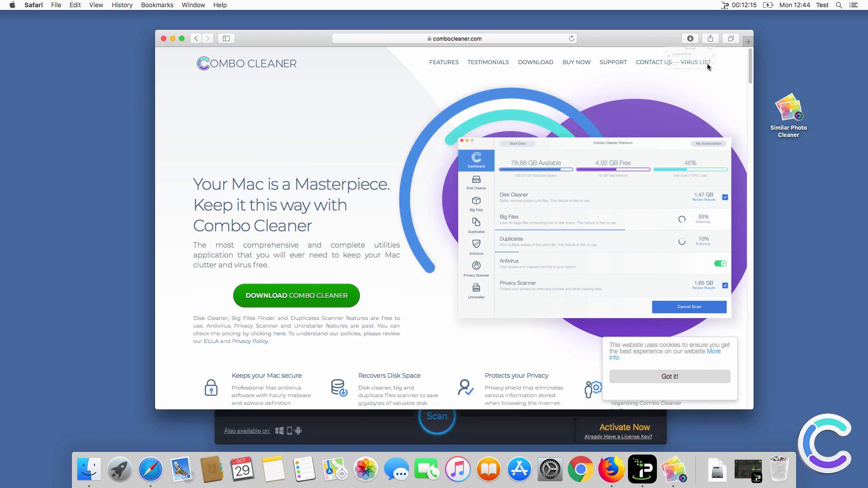
left_click(690, 38)
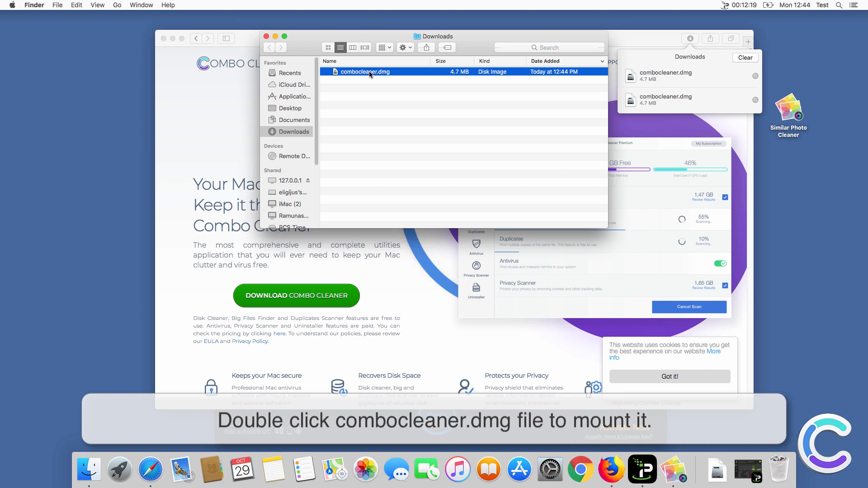
- Mount combocleaner.dmg from Downloads to install Combo Cleaner
double_click(365, 72)
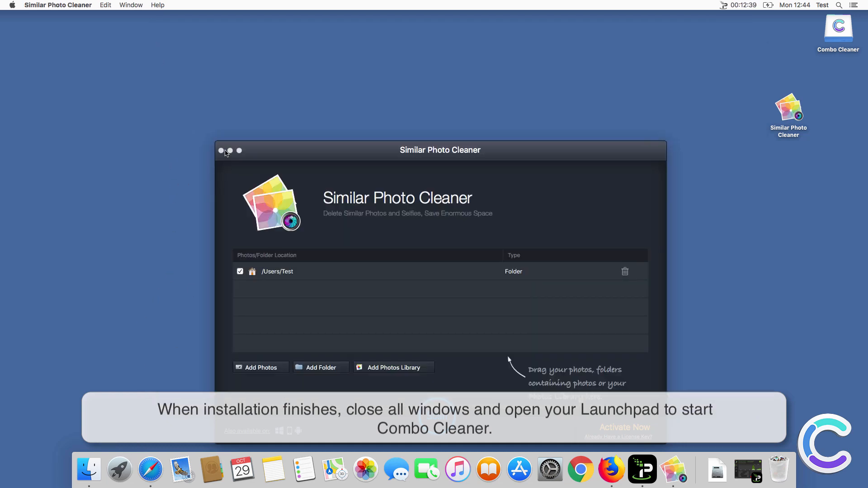
- Close Similar Photo Cleaner and launch Combo Cleaner from Launchpad, confirming the security prompt
left_click(220, 150)
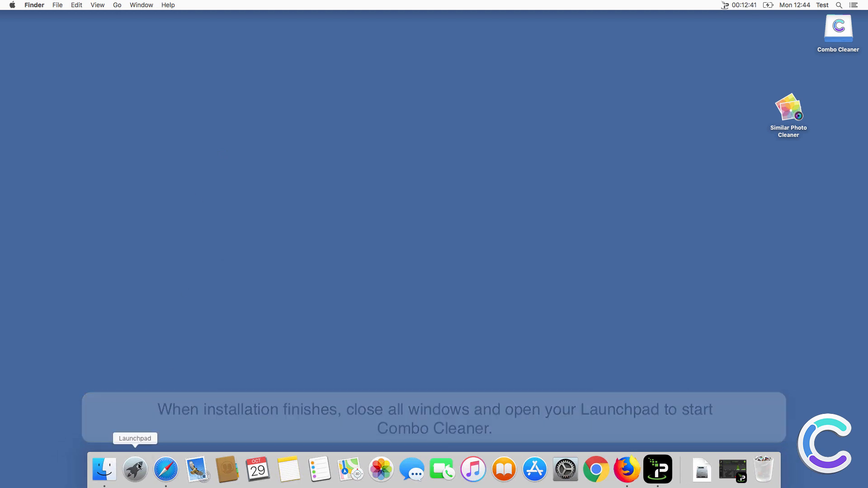
left_click(136, 468)
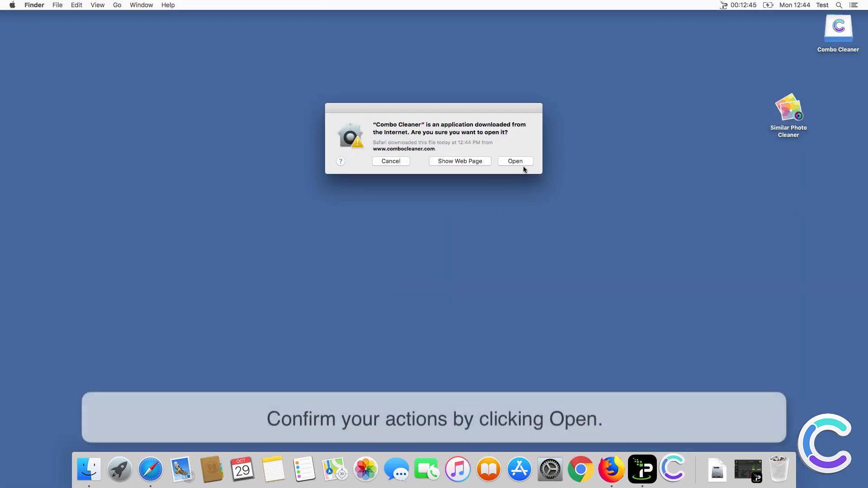
left_click(515, 161)
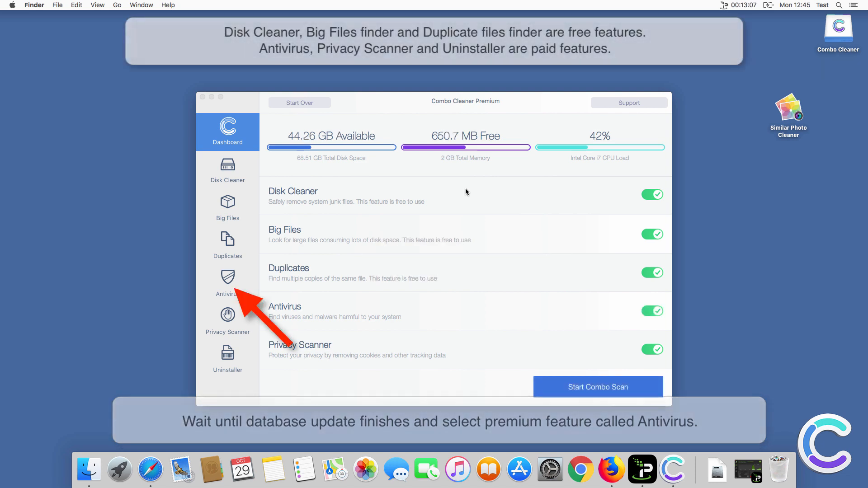
- Run a Full Scan in the Antivirus section, detecting six infected Similar Photo Cleaner files
left_click(228, 283)
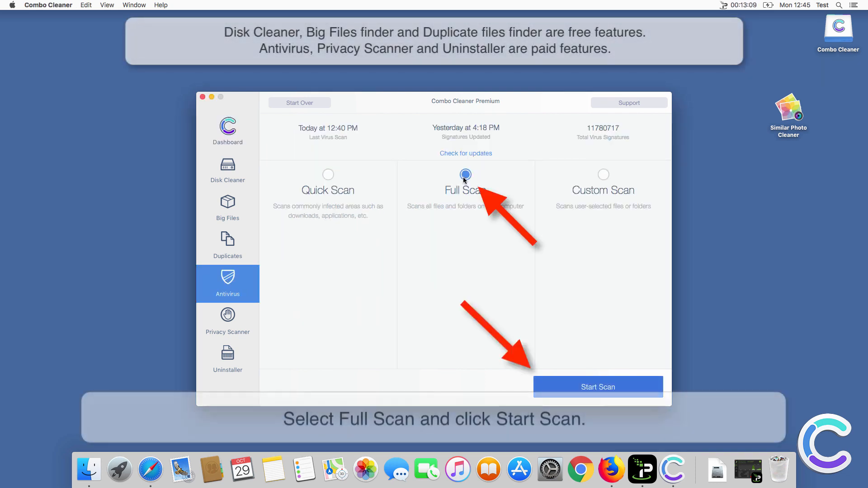
left_click(599, 387)
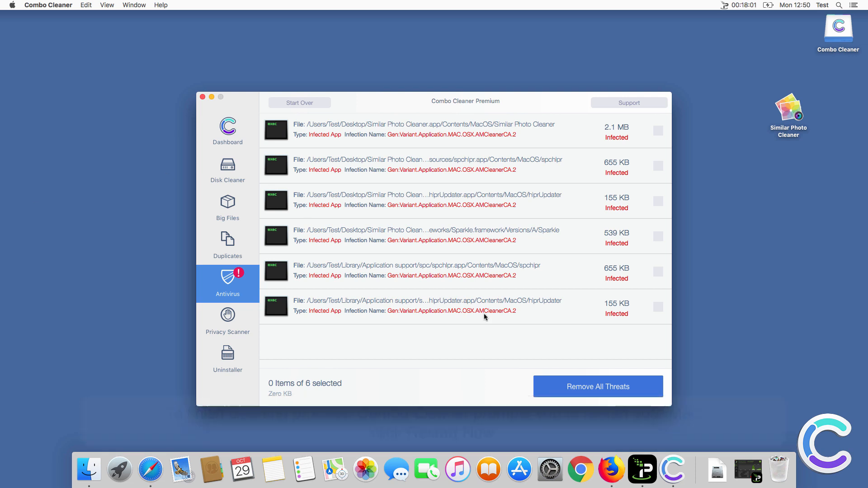
- Remove all six threats, restart the Mac, and select the leftover Similar Photo Cleaner desktop icon
left_click(599, 387)
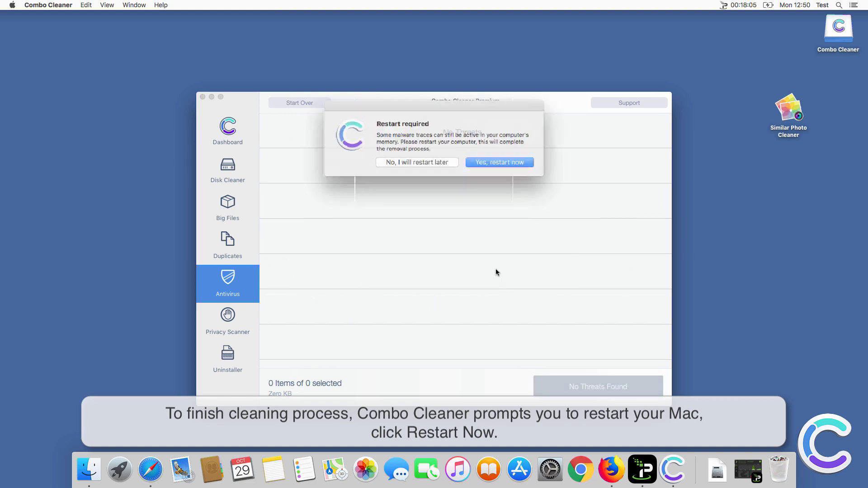
left_click(499, 163)
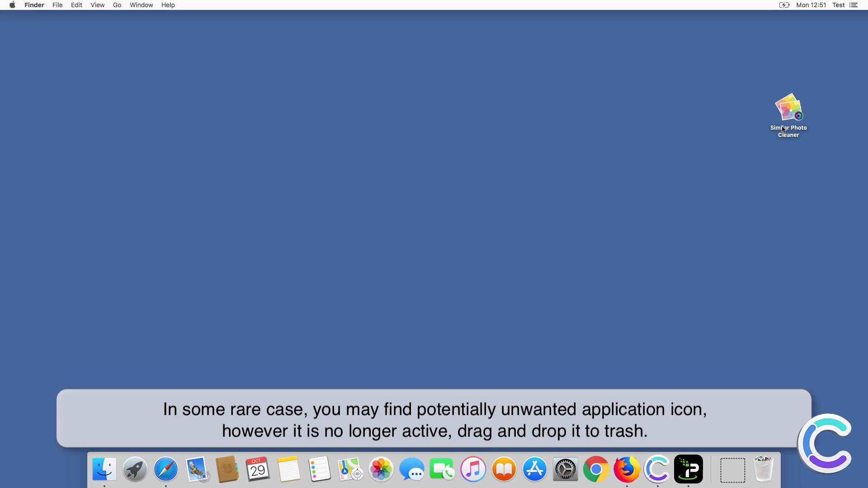
left_click(789, 108)
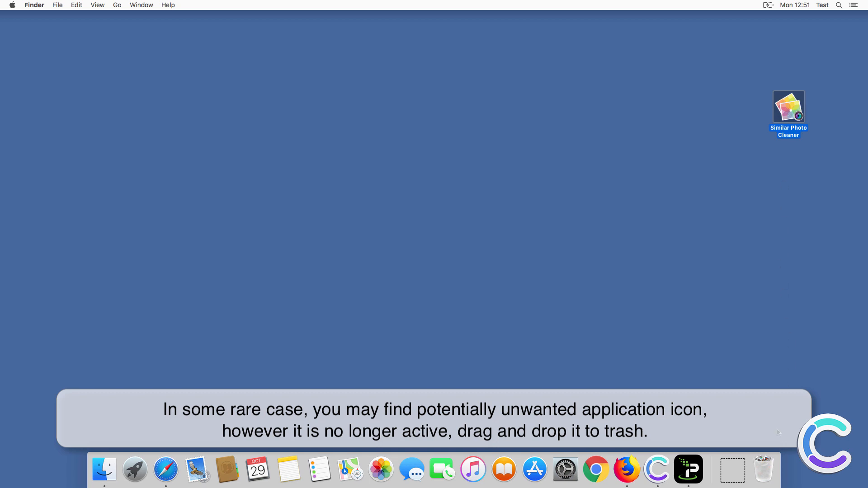